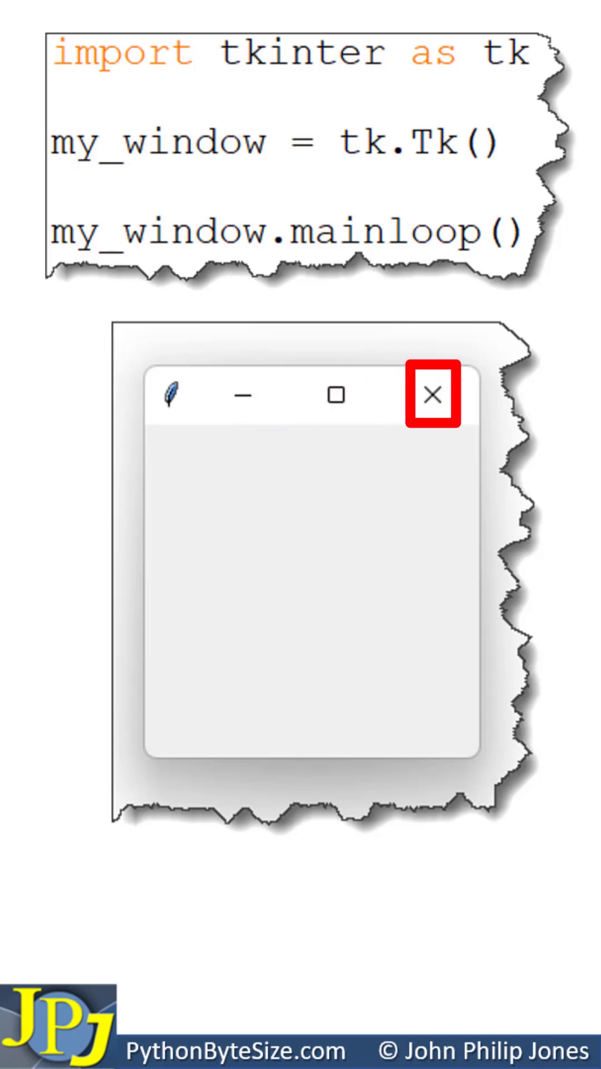
- Close the empty Tk window via its title-bar X, leaving only the three-line tkinter script
click(432, 396)
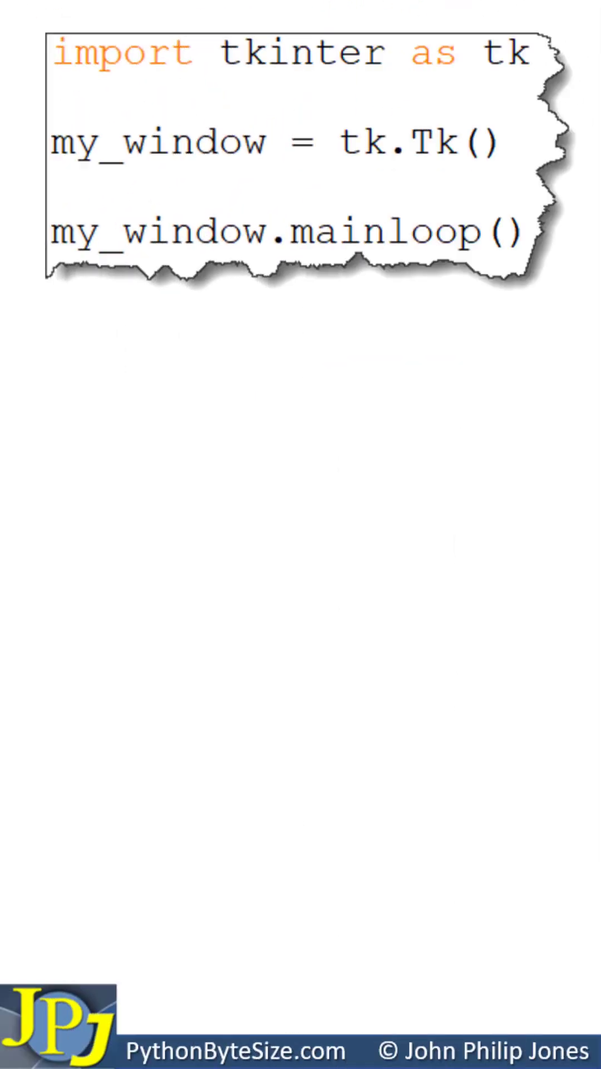